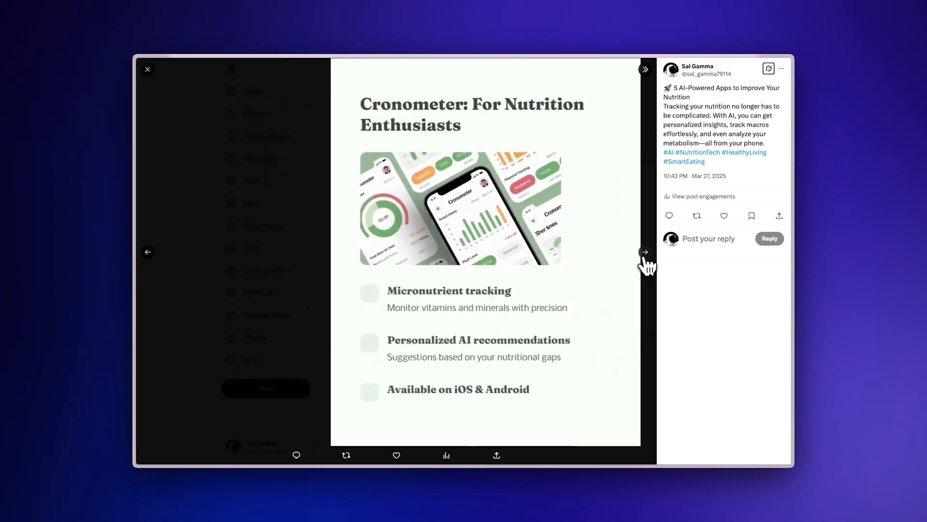
# - Advance the AI nutrition apps carousel post on X to its next slide
pyautogui.click(645, 252)
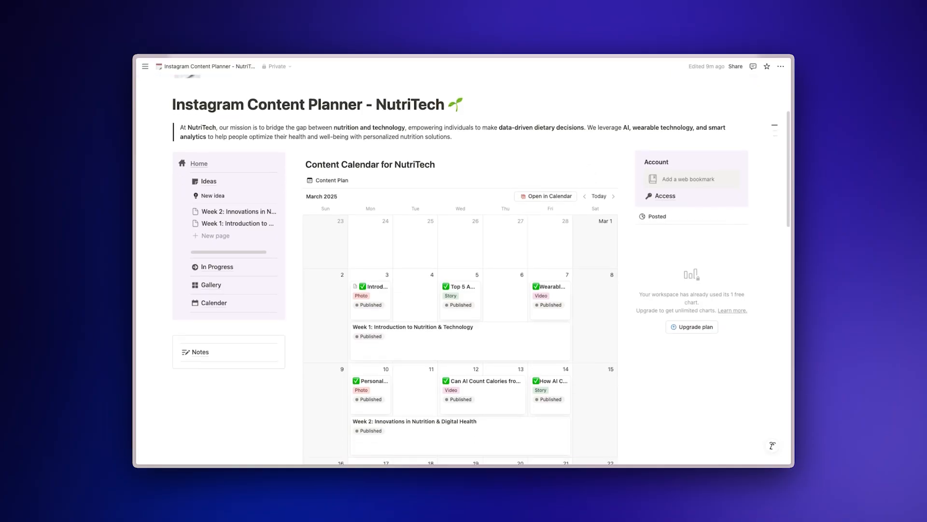
# - Open the LinkedIn carousel page from the Notion calendar and view its Publish-to-web options
pyautogui.scroll(-3)
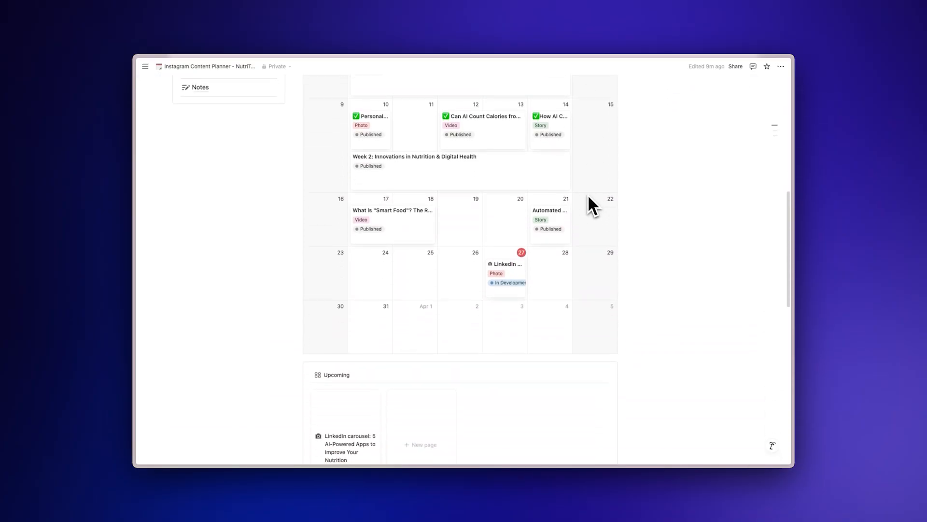
pyautogui.click(506, 264)
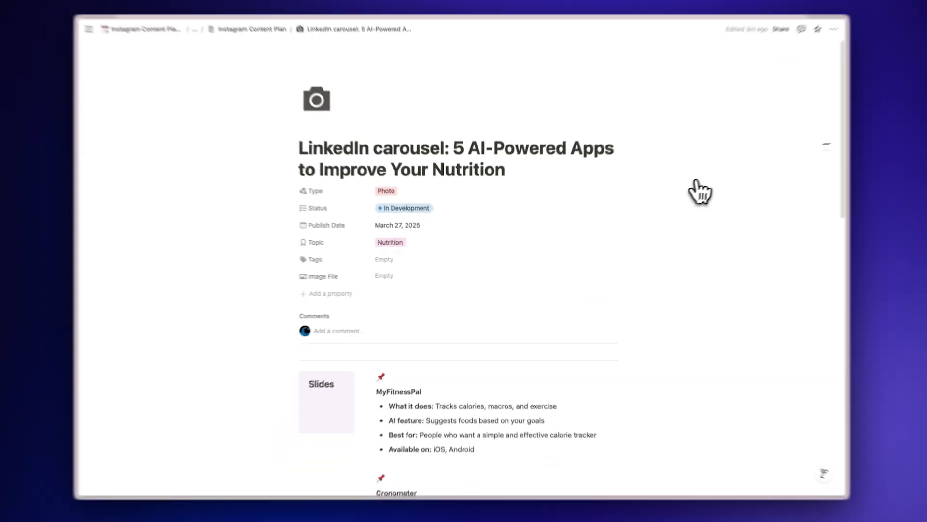
pyautogui.scroll(-3)
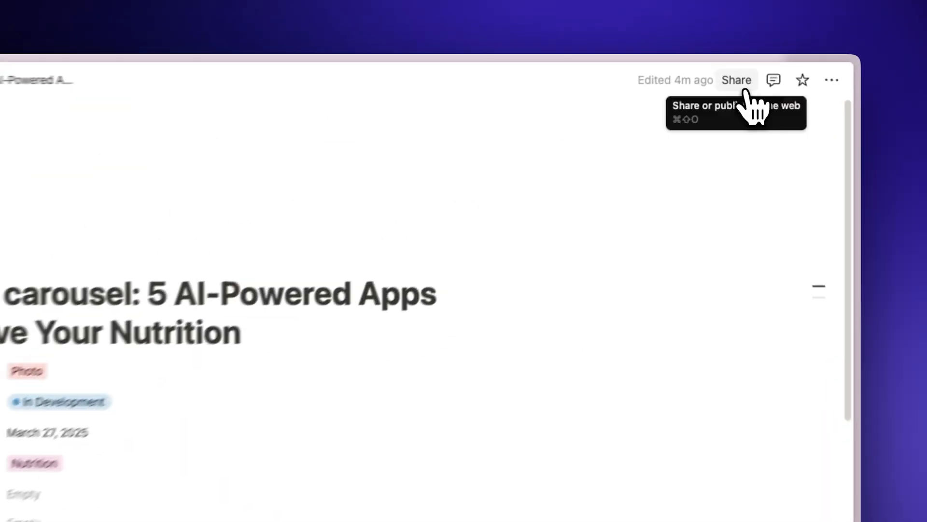
pyautogui.click(736, 80)
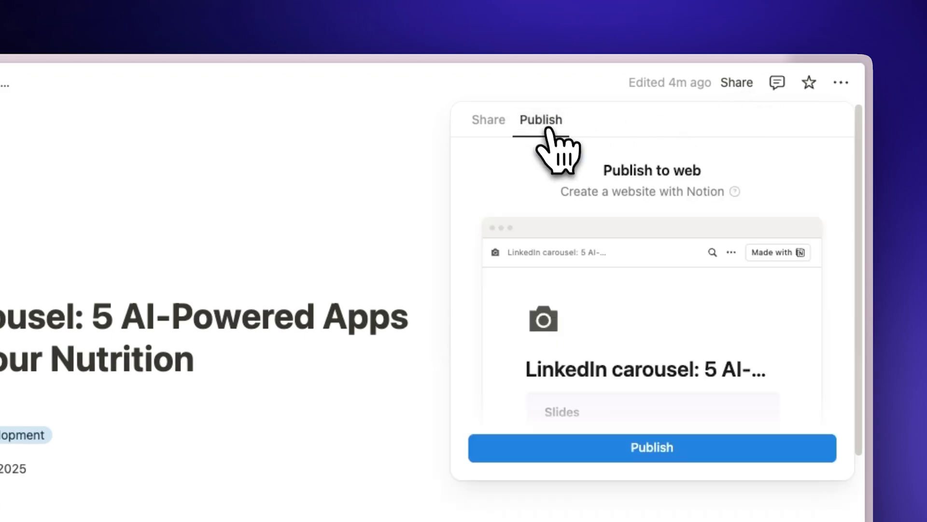
pyautogui.click(651, 447)
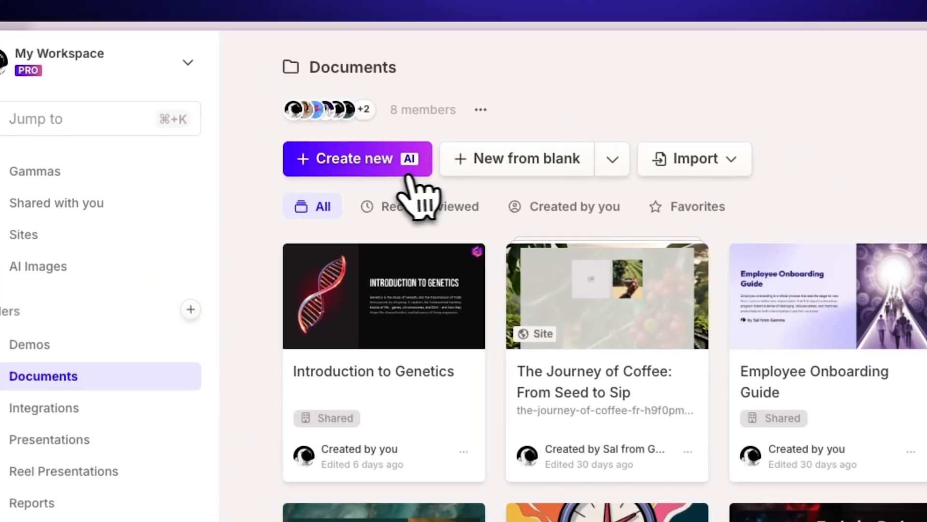
# - Start a new Gamma AI creation by importing the Notion carousel page's URL
pyautogui.click(358, 158)
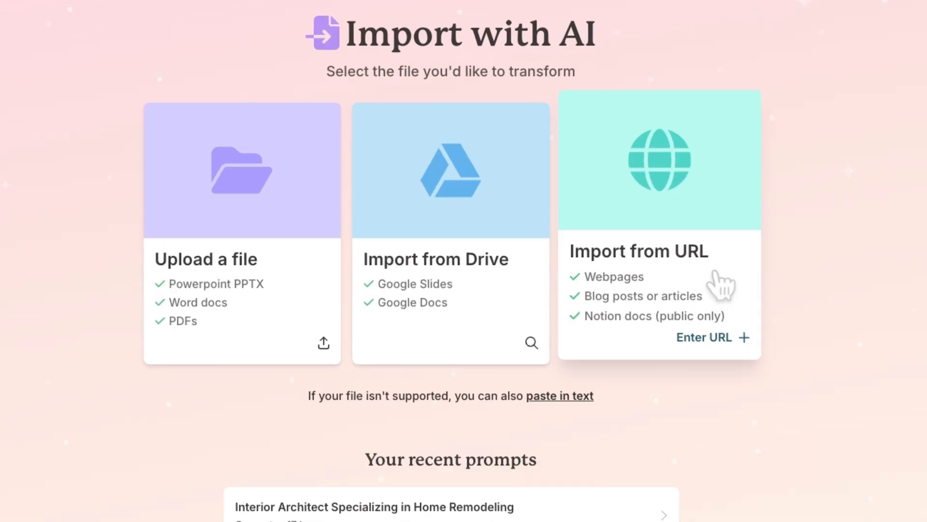
pyautogui.click(713, 337)
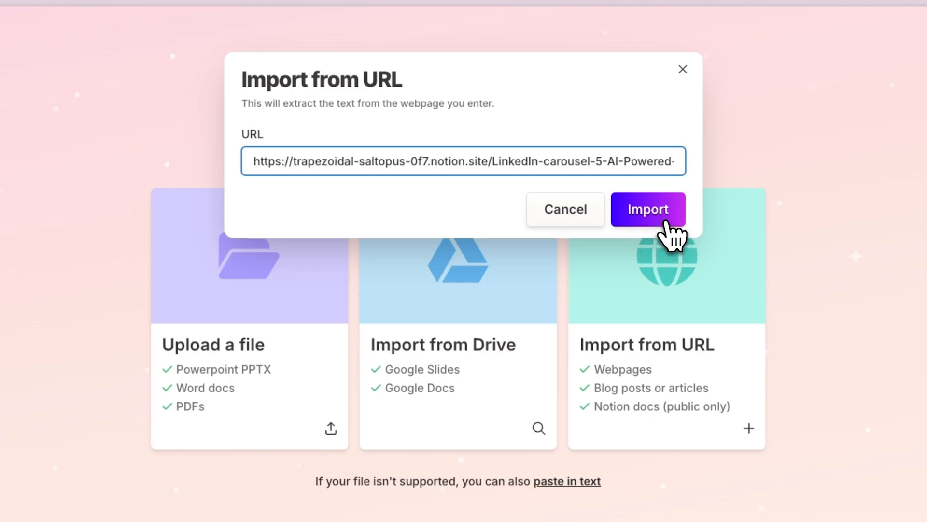
pyautogui.click(648, 210)
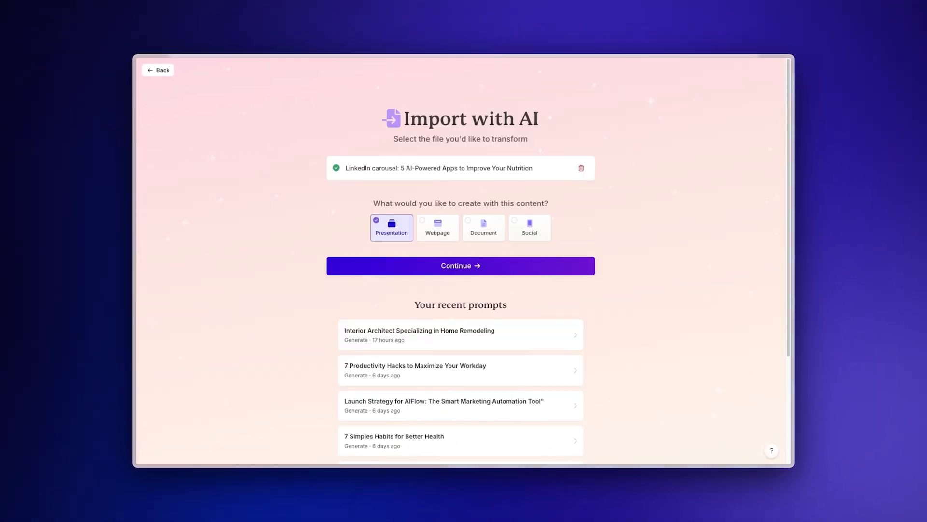
# - Choose Social posts and compare Square and Stories page sizes, keeping Portrait
pyautogui.click(460, 265)
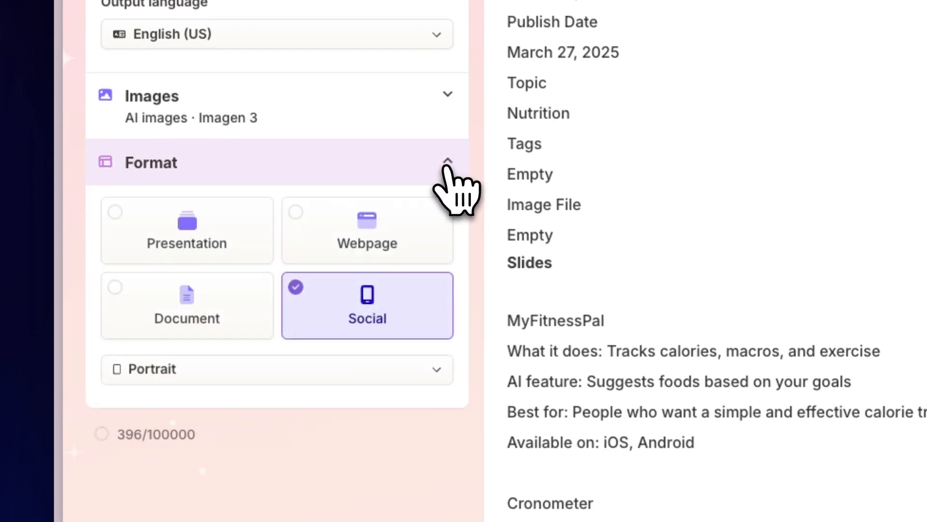
pyautogui.click(276, 369)
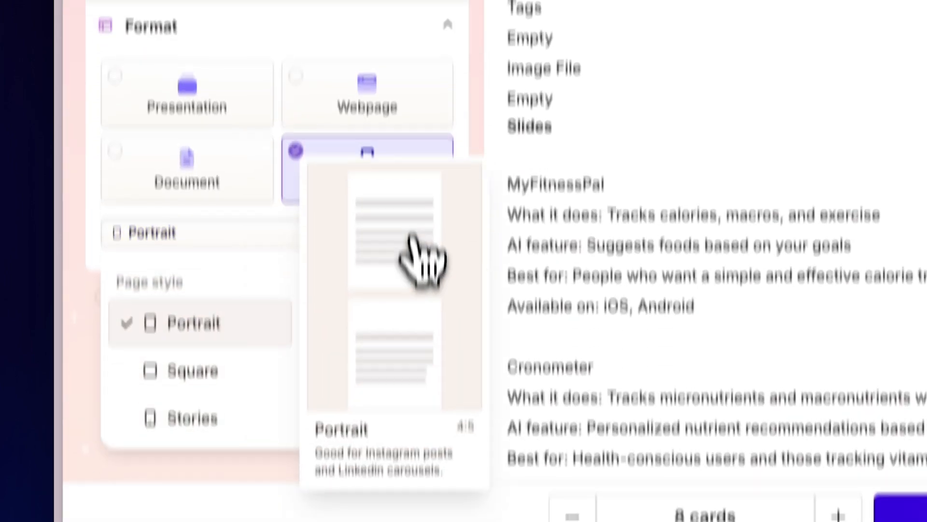
pyautogui.scroll(-3)
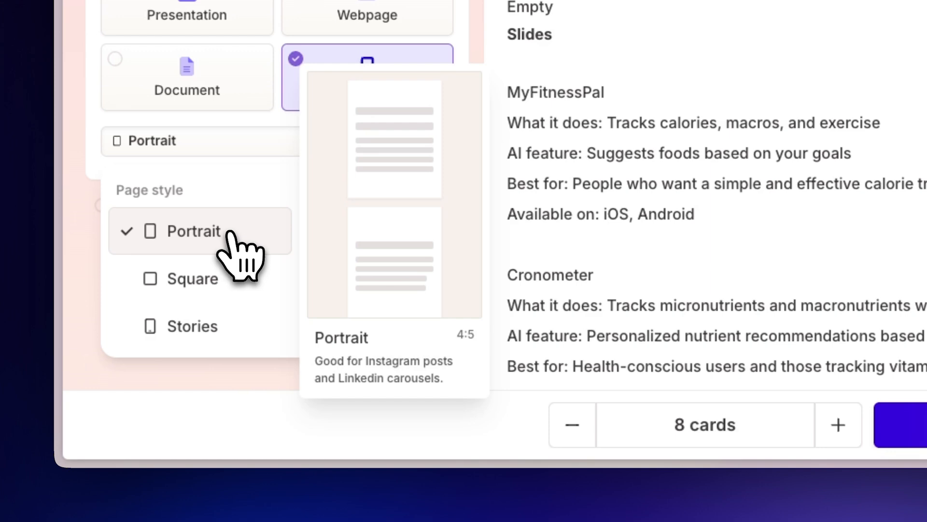
pyautogui.click(191, 279)
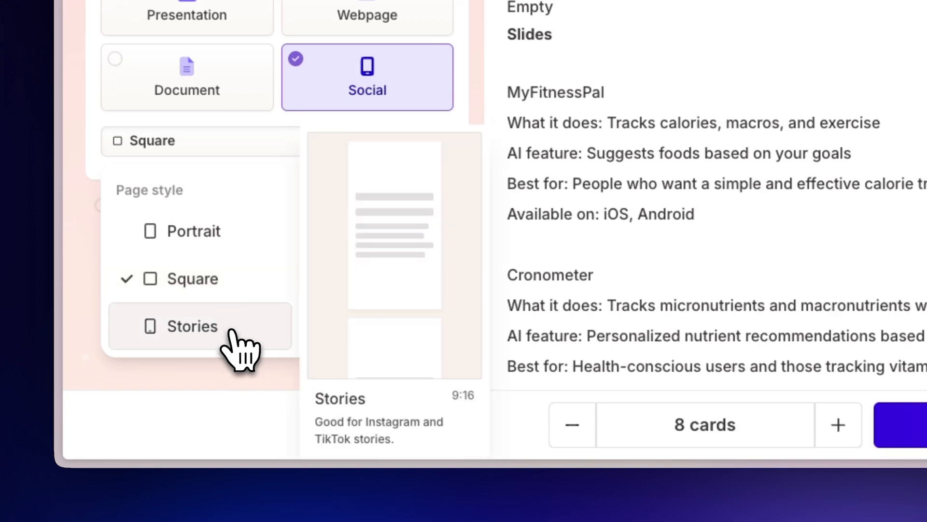
pyautogui.click(192, 326)
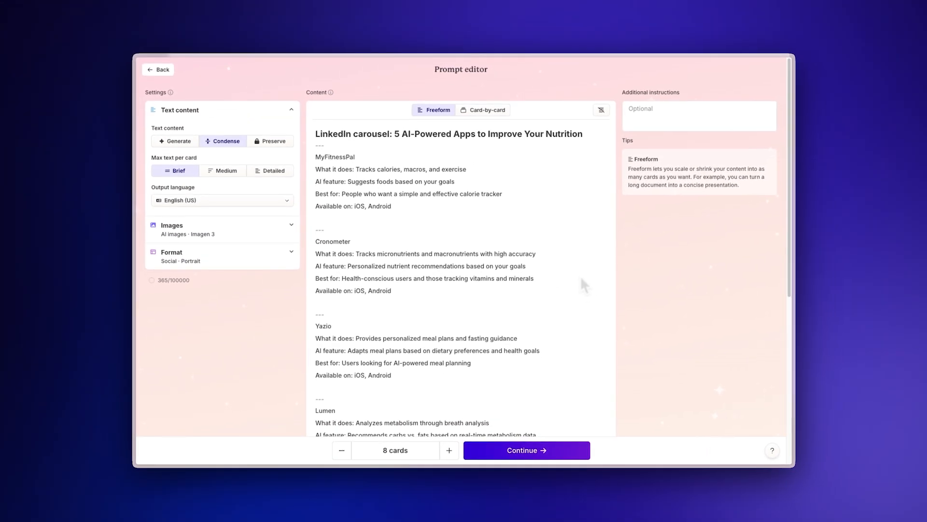
# - Preview the content split card by card and set the card count to 10
pyautogui.click(271, 141)
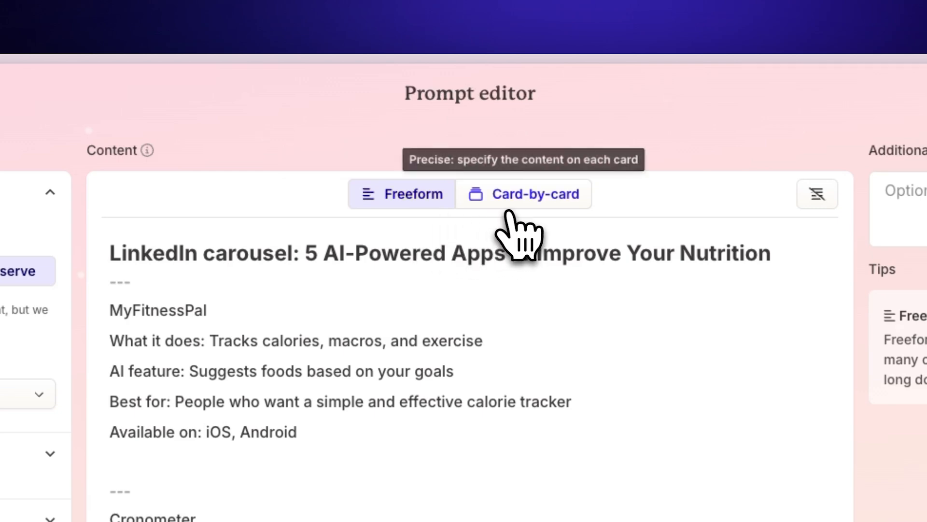
pyautogui.click(523, 193)
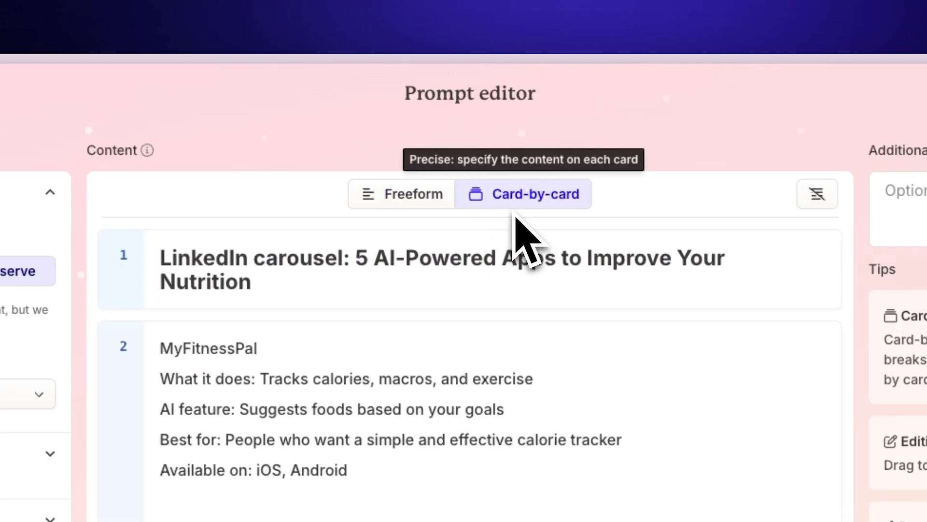
pyautogui.scroll(-3)
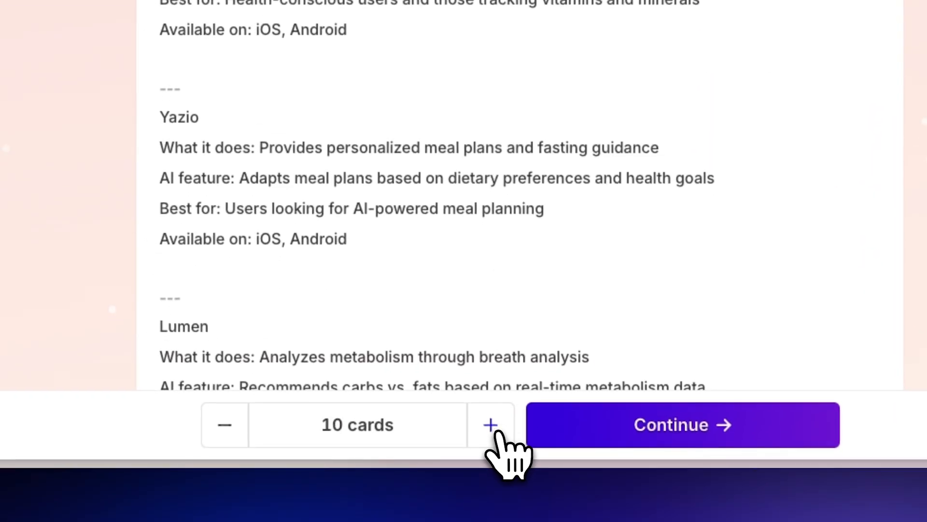
# - Add a card, switch text content to AI-generated, and open the output language choice
pyautogui.click(682, 424)
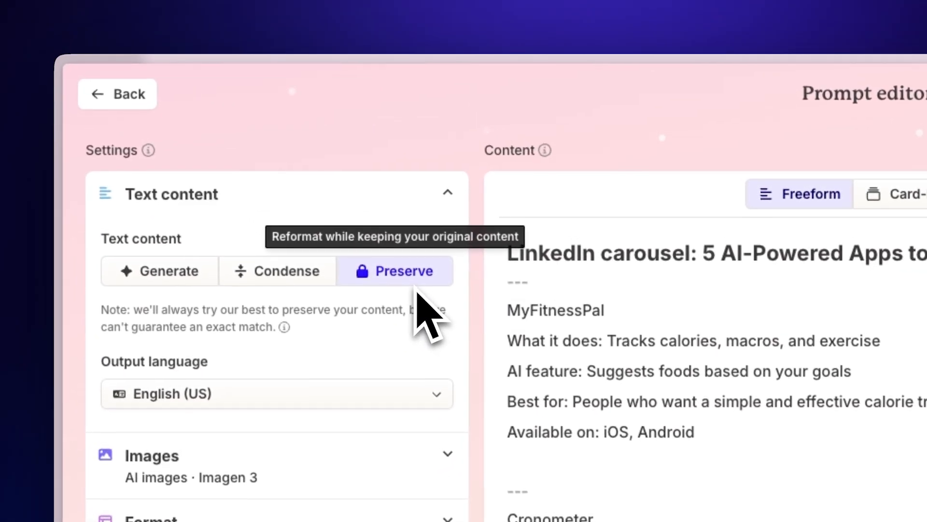
pyautogui.click(277, 270)
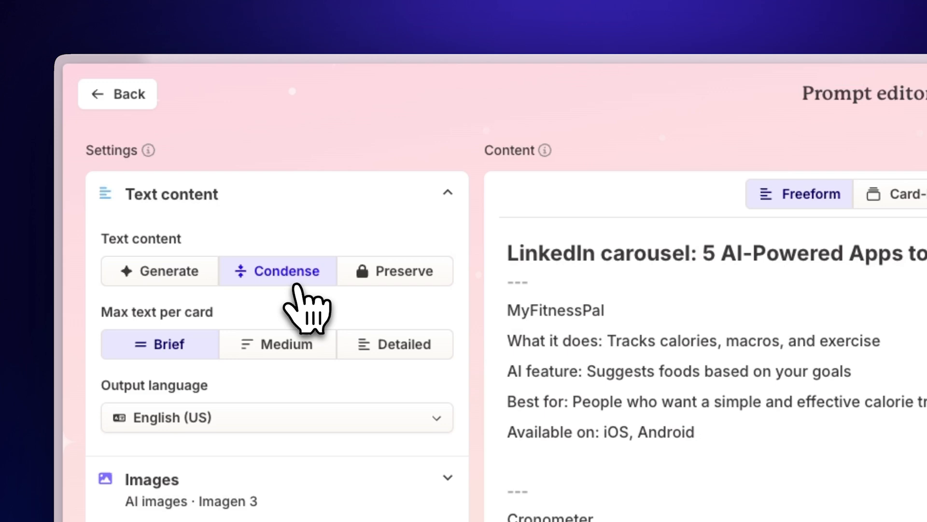
pyautogui.moveTo(215, 322)
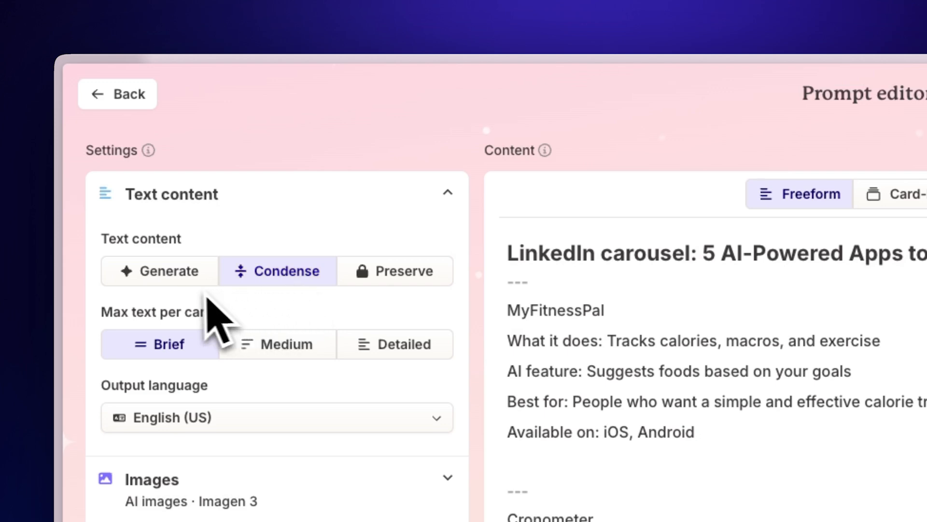
pyautogui.click(159, 271)
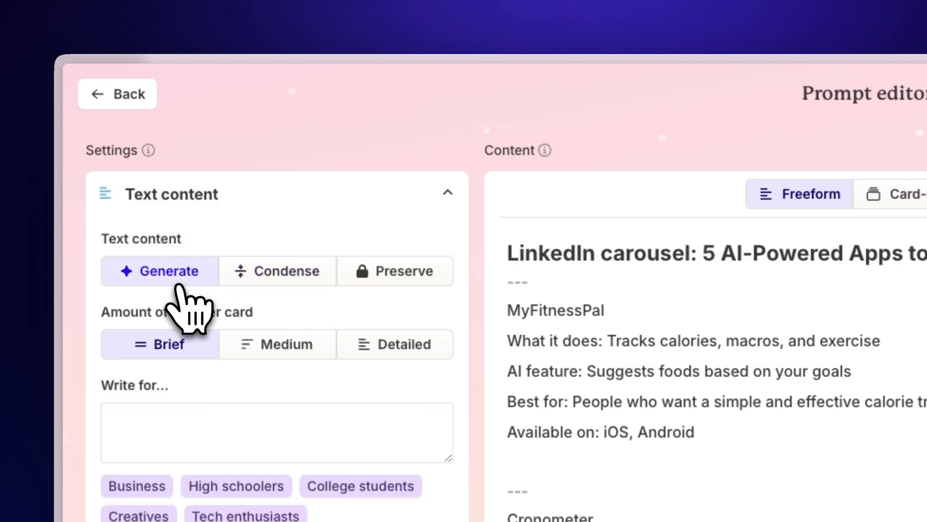
pyautogui.scroll(-3)
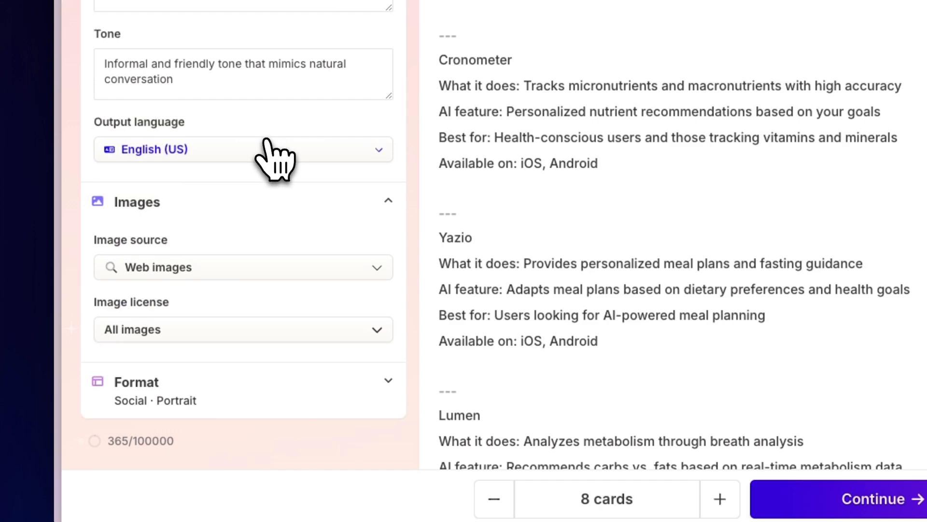
pyautogui.click(242, 267)
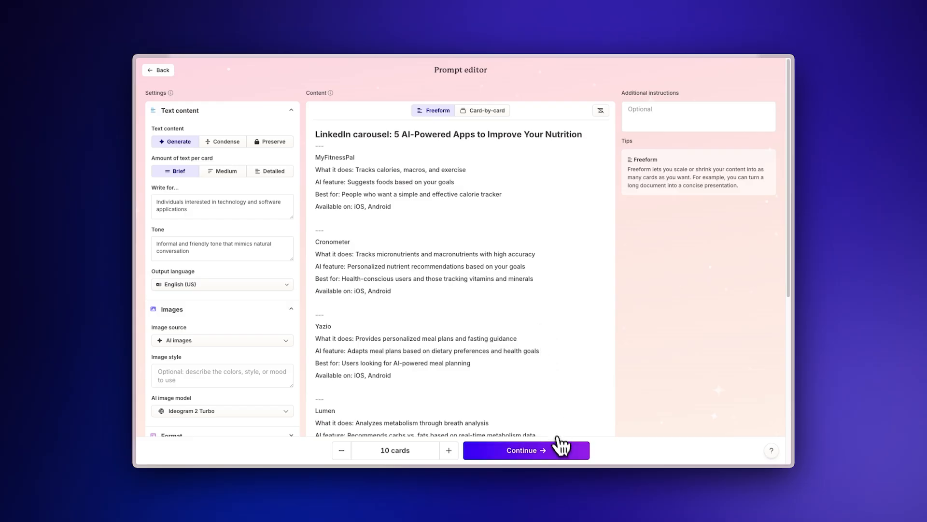
# - Preview the Vortex and Nebulae themes, then apply the dark green theme
pyautogui.click(525, 450)
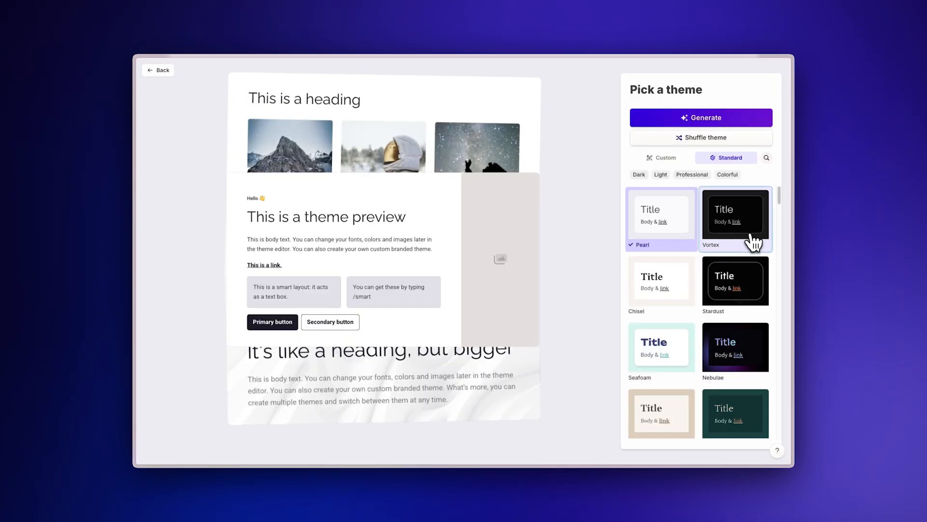
pyautogui.click(661, 279)
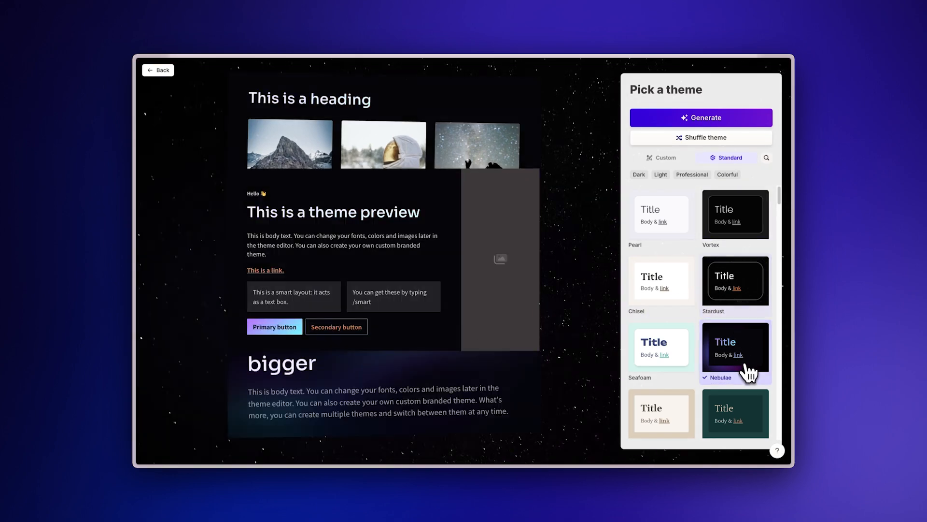
pyautogui.click(735, 413)
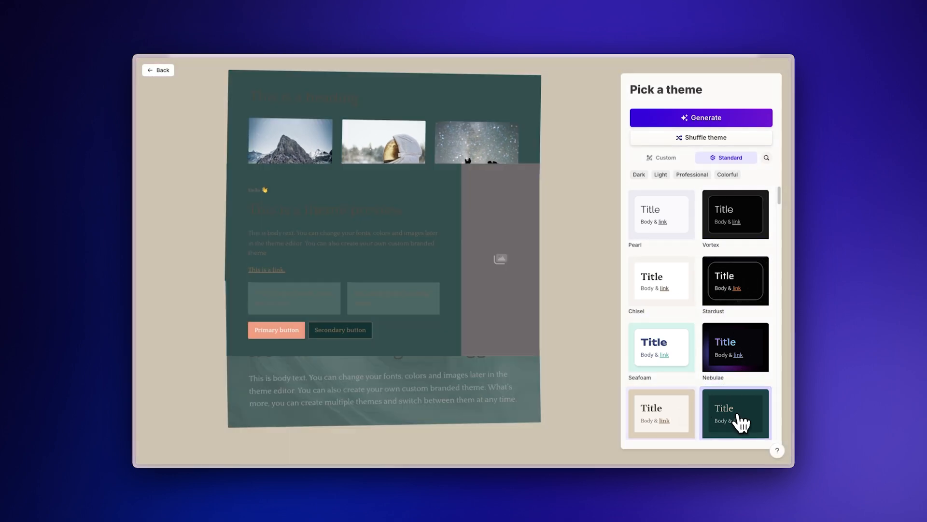
pyautogui.click(735, 413)
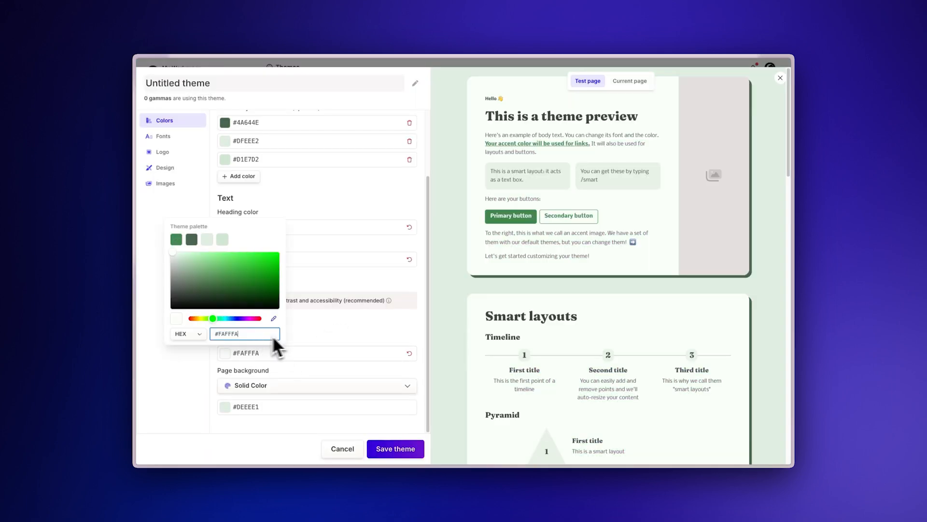
# - Browse the Standard theme collection and pick the soft green theme
pyautogui.click(164, 168)
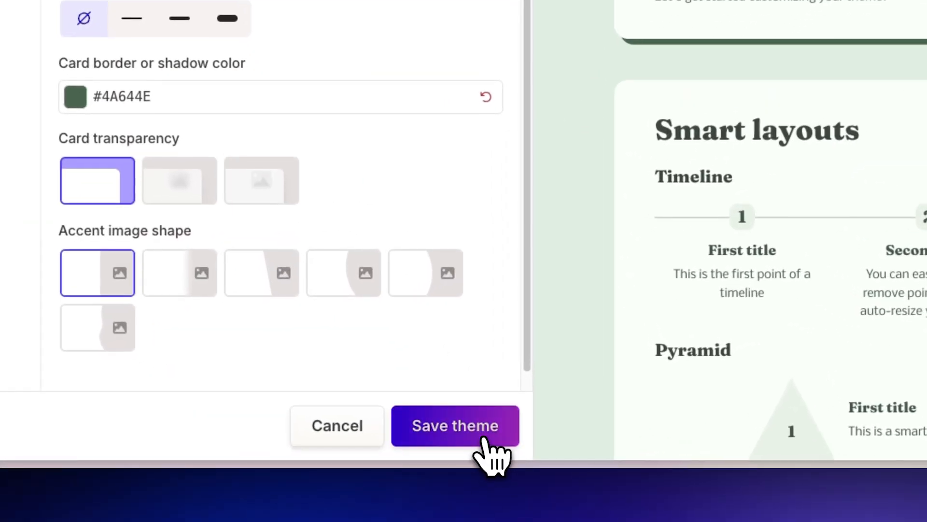
pyautogui.click(455, 425)
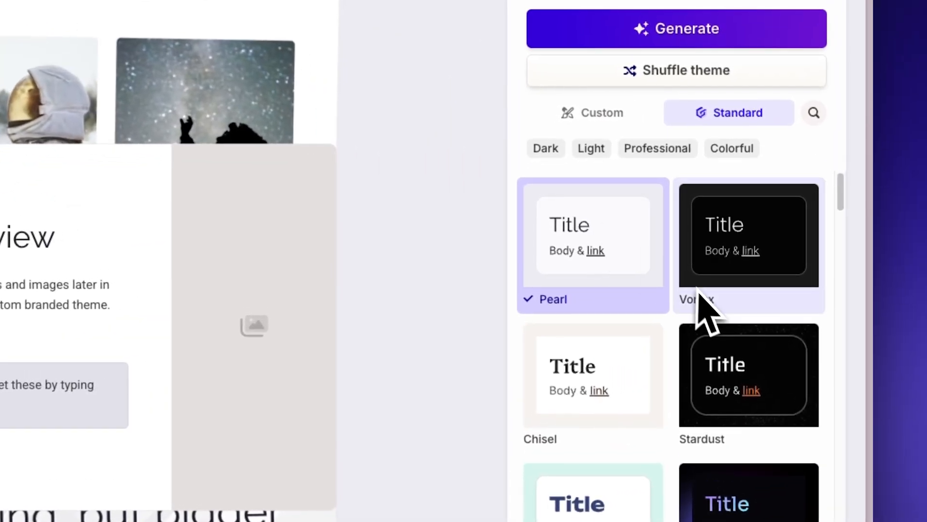
pyautogui.scroll(-3)
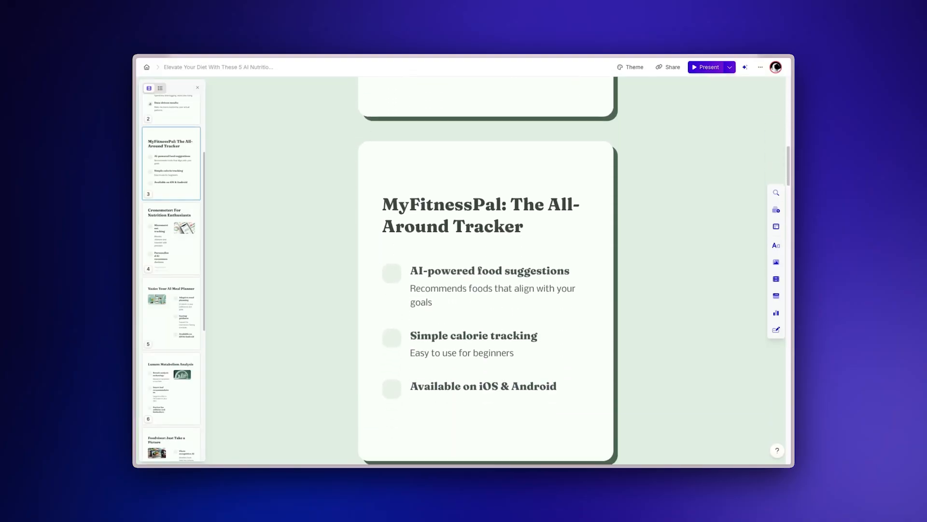
# - Shorten a card's text with the AI edit Make shorter option
pyautogui.click(775, 262)
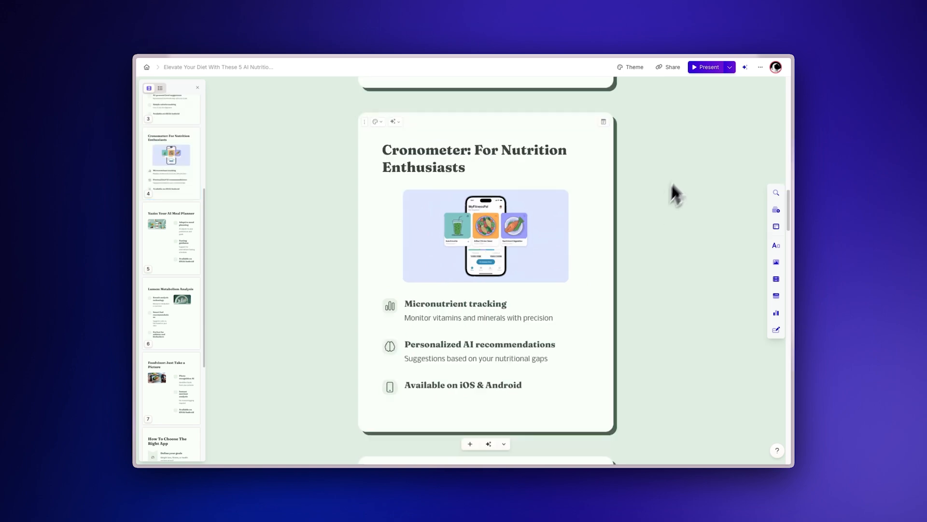
pyautogui.click(745, 67)
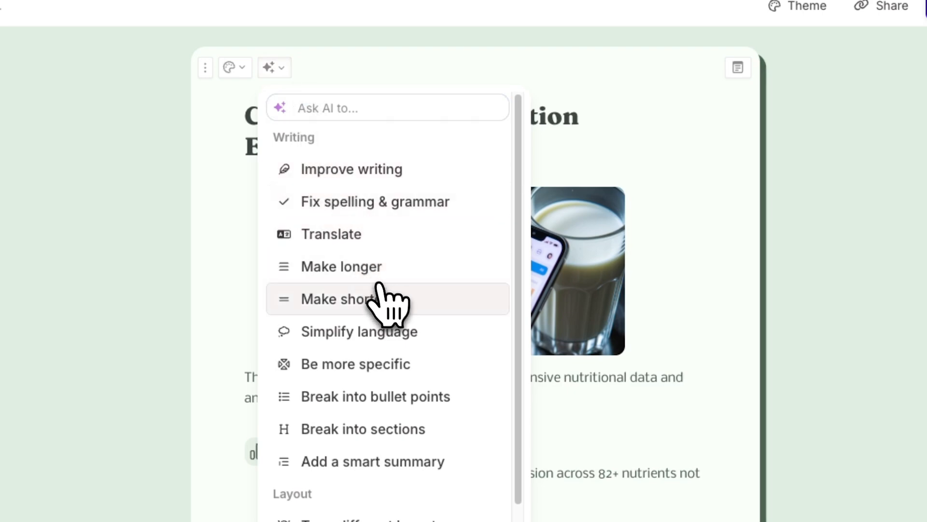
pyautogui.click(342, 299)
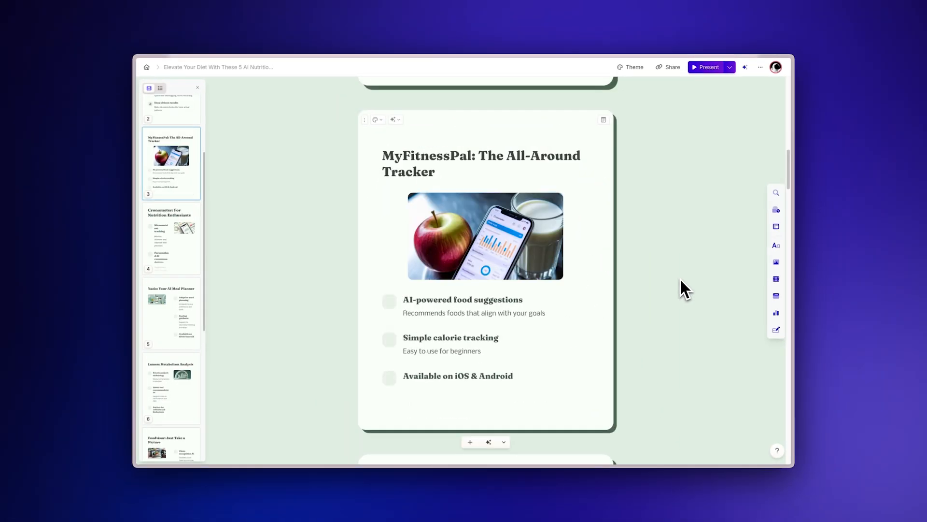
# - Break another card's content into sections and bring up the image-adding options
pyautogui.click(393, 120)
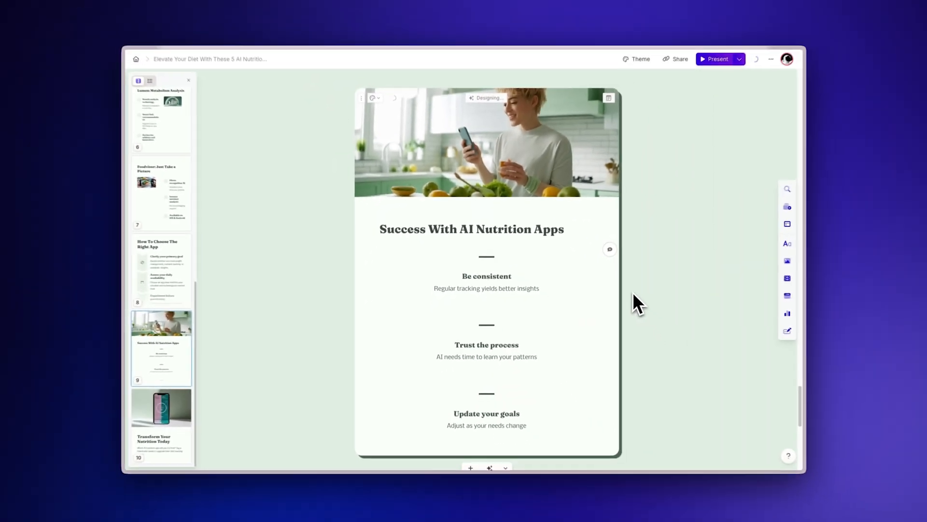
pyautogui.click(388, 97)
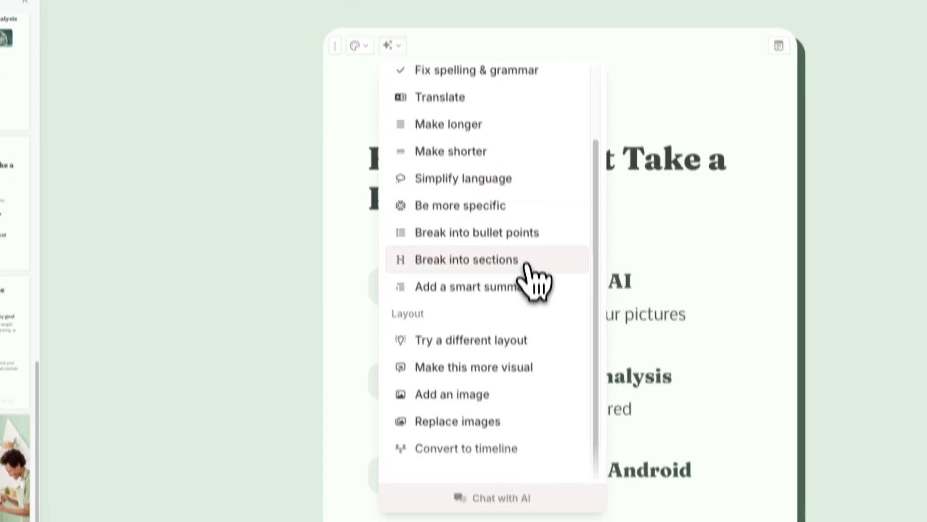
pyautogui.click(466, 259)
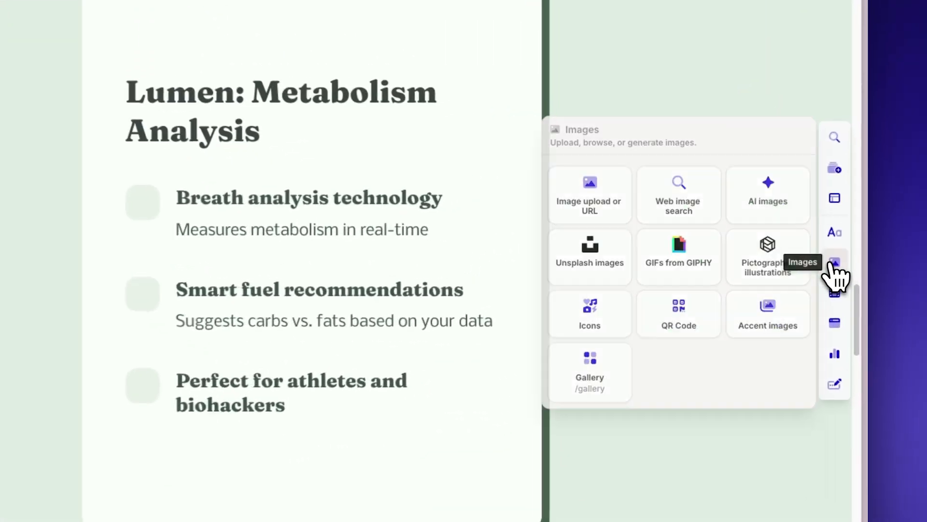
pyautogui.click(767, 195)
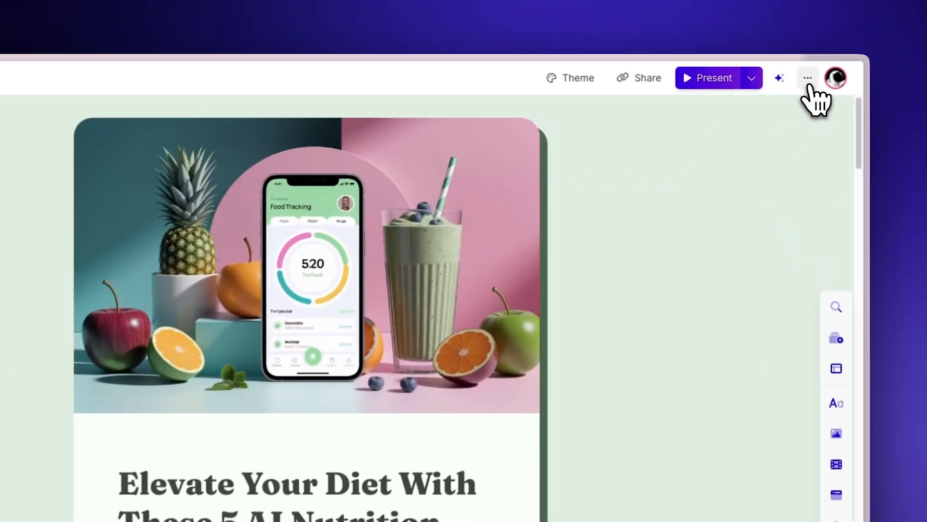
# - In Page setup, try Stories 9:16 and Square 1:1, then return to Portrait 4:5
pyautogui.click(808, 77)
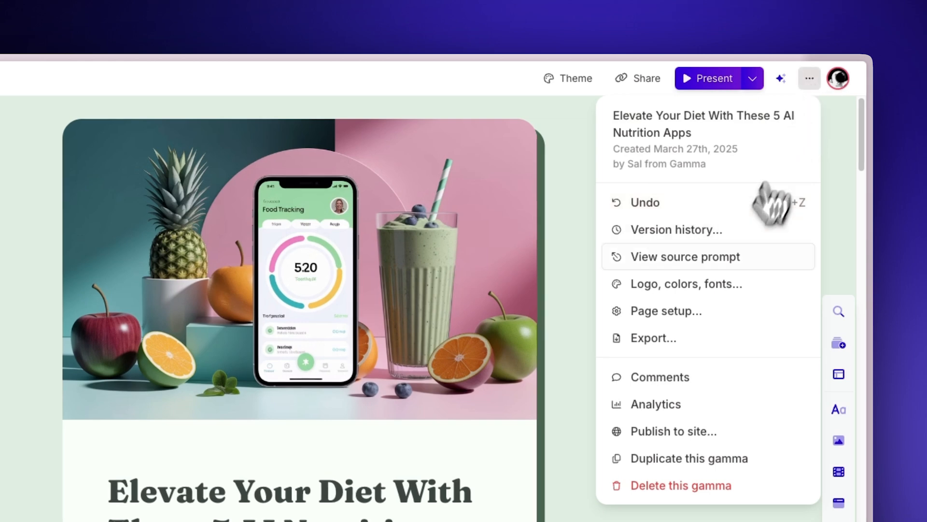
pyautogui.click(665, 311)
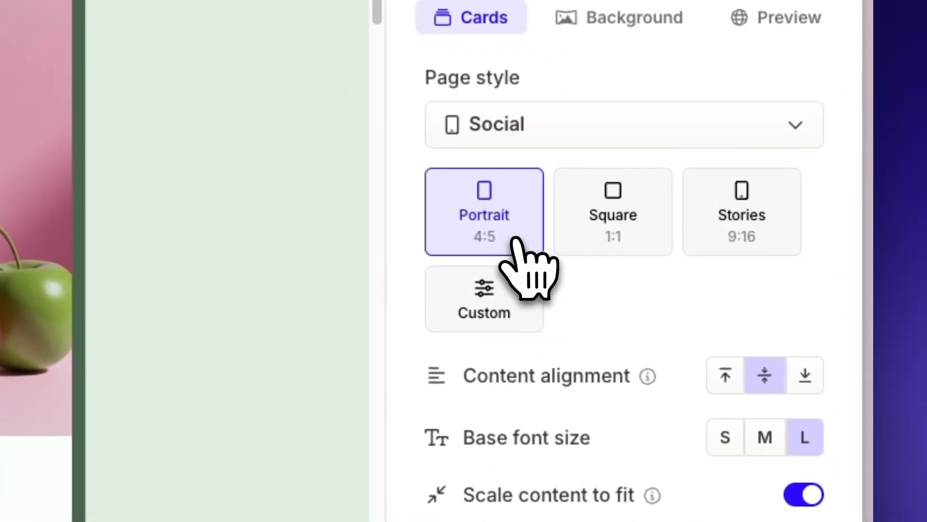
pyautogui.click(740, 211)
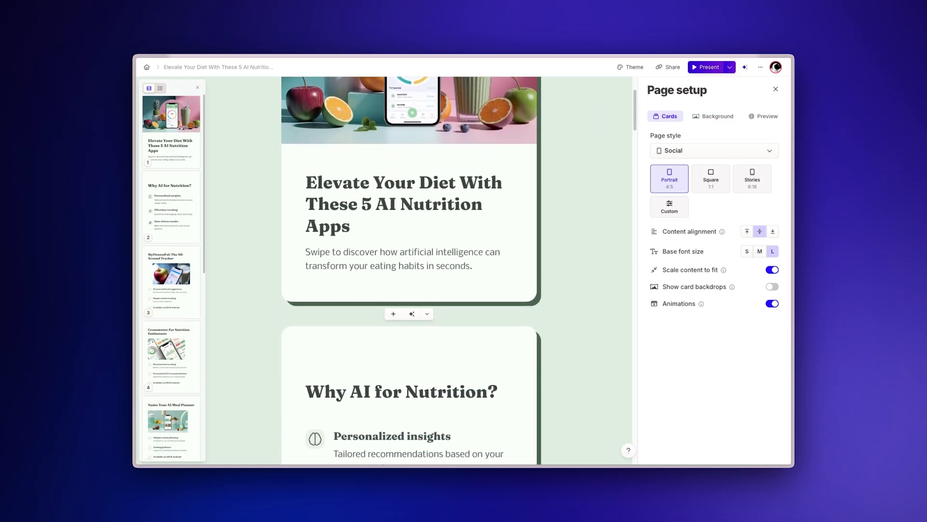
pyautogui.click(752, 178)
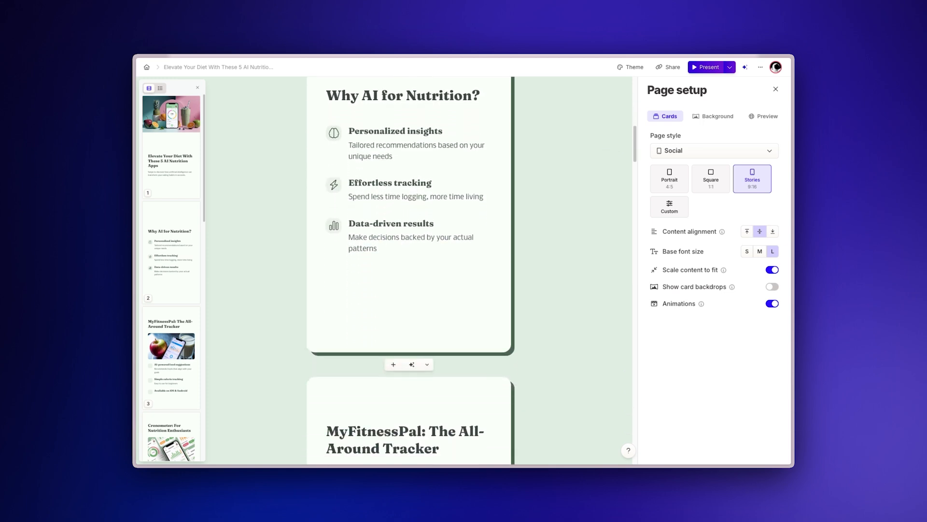
pyautogui.click(710, 179)
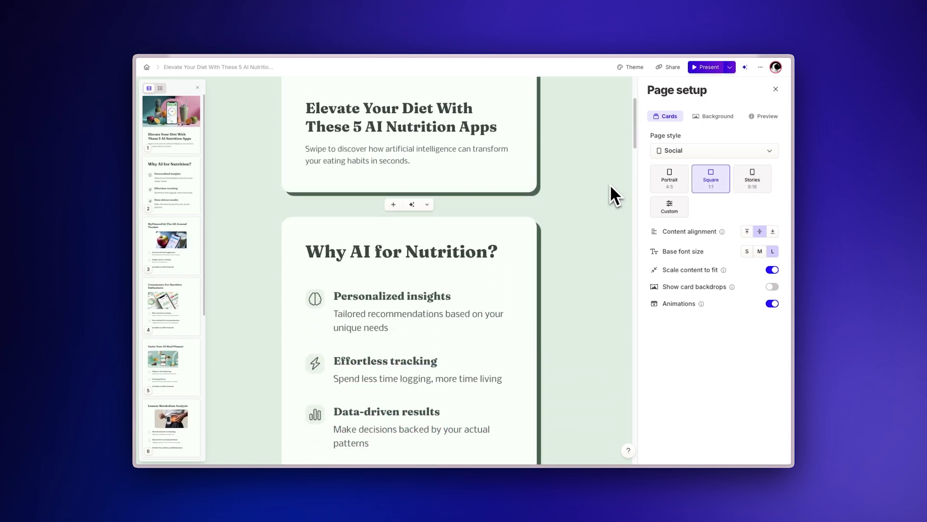
pyautogui.scroll(-3)
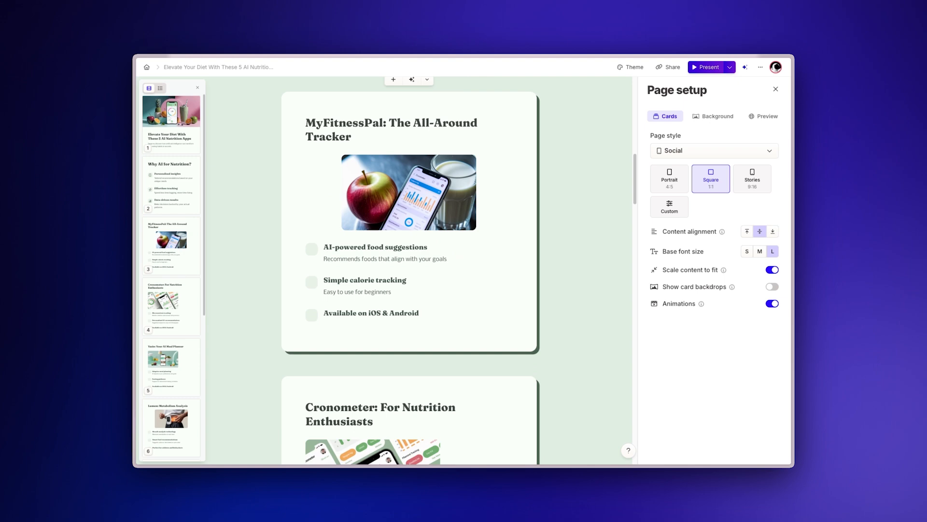
pyautogui.scroll(-3)
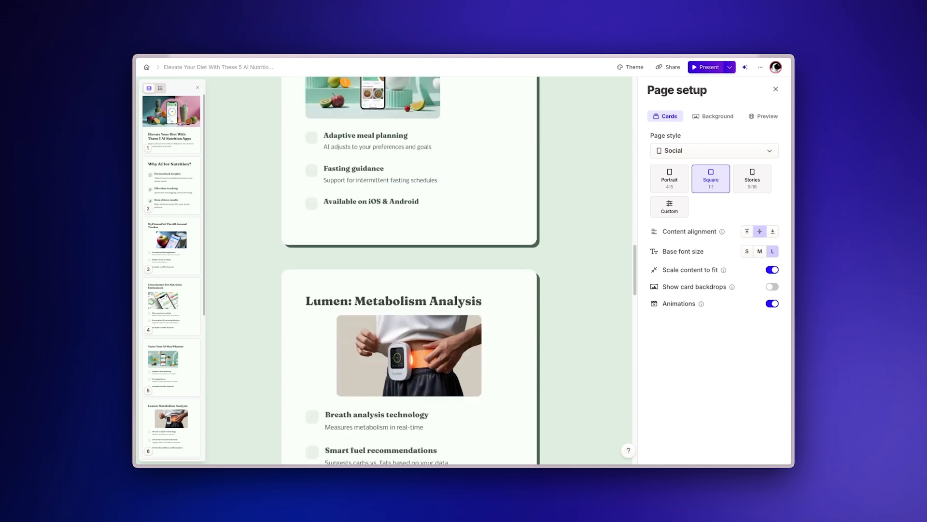
pyautogui.click(775, 89)
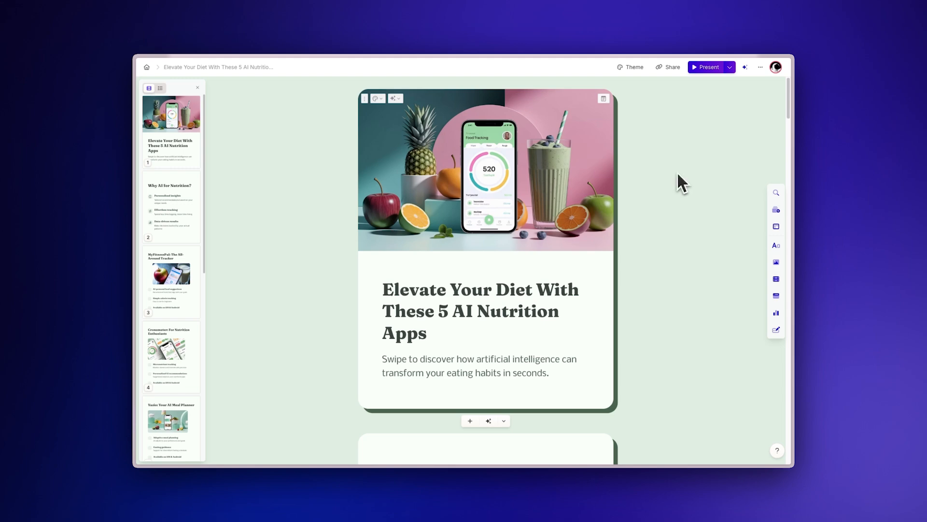
# - Export all carousel cards to a PDF from the Share dialog's Export options
pyautogui.click(668, 66)
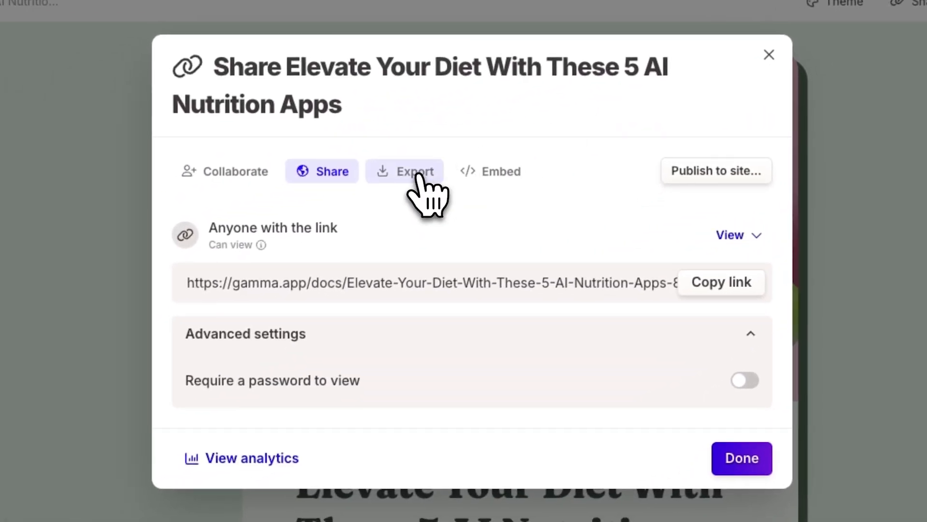
pyautogui.click(414, 171)
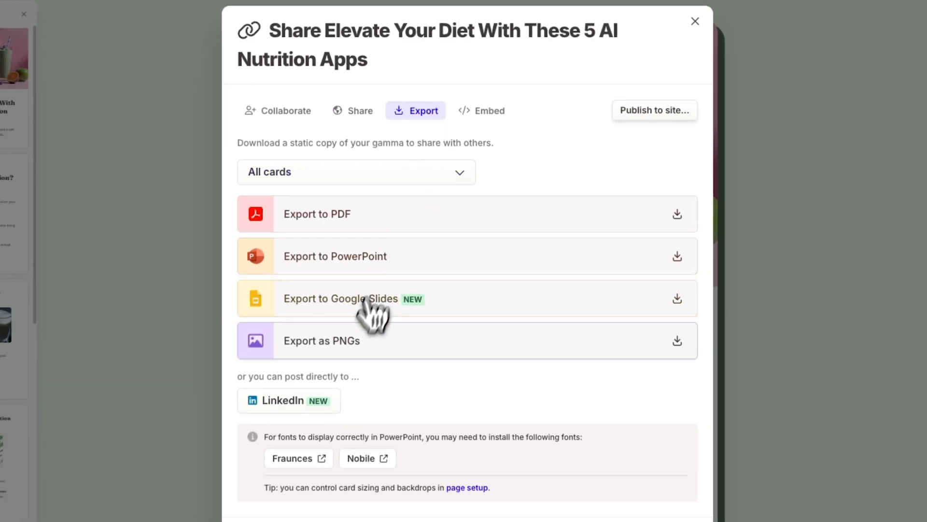
pyautogui.click(289, 400)
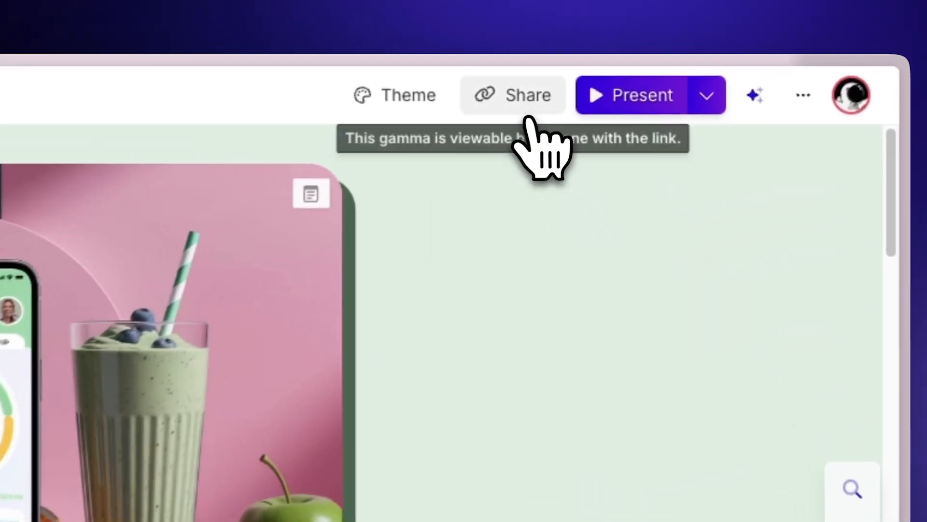
# - Download a static export of all the nutrition carousel cards via Share's Export options
pyautogui.click(513, 95)
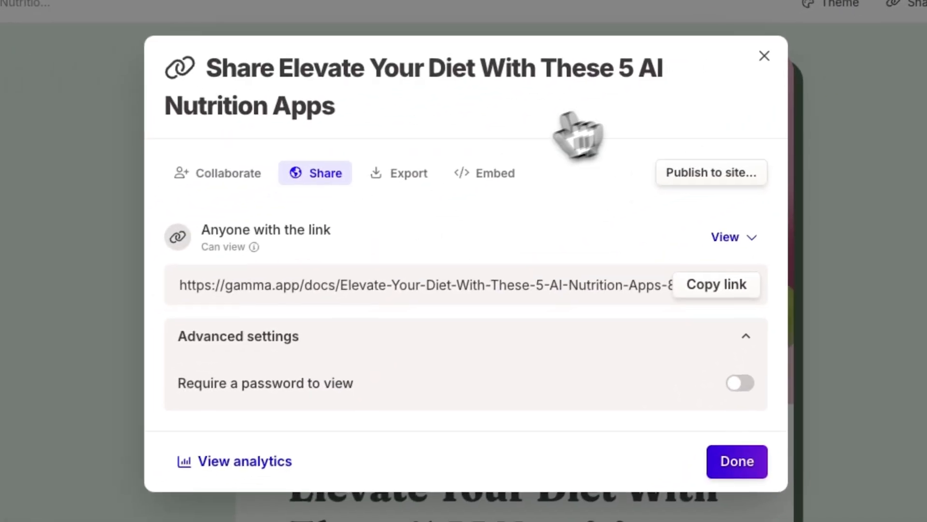
pyautogui.click(399, 173)
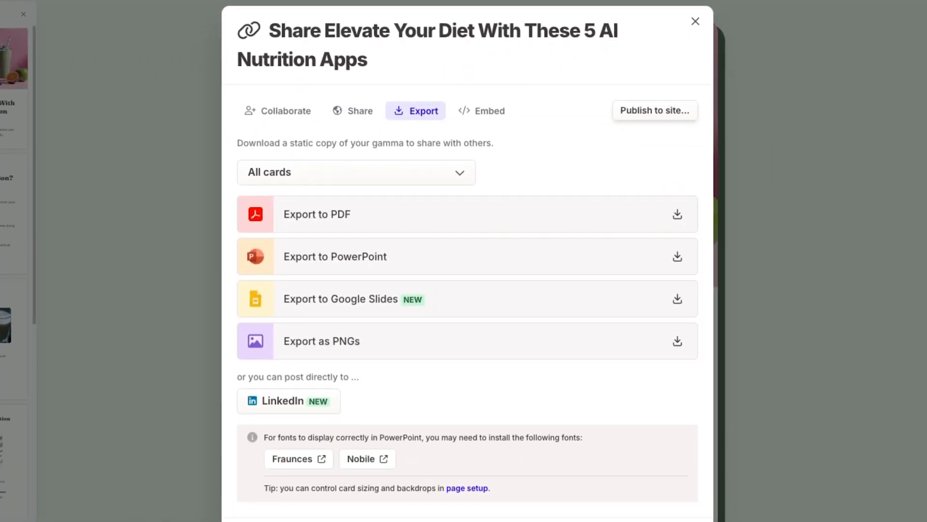
pyautogui.click(316, 214)
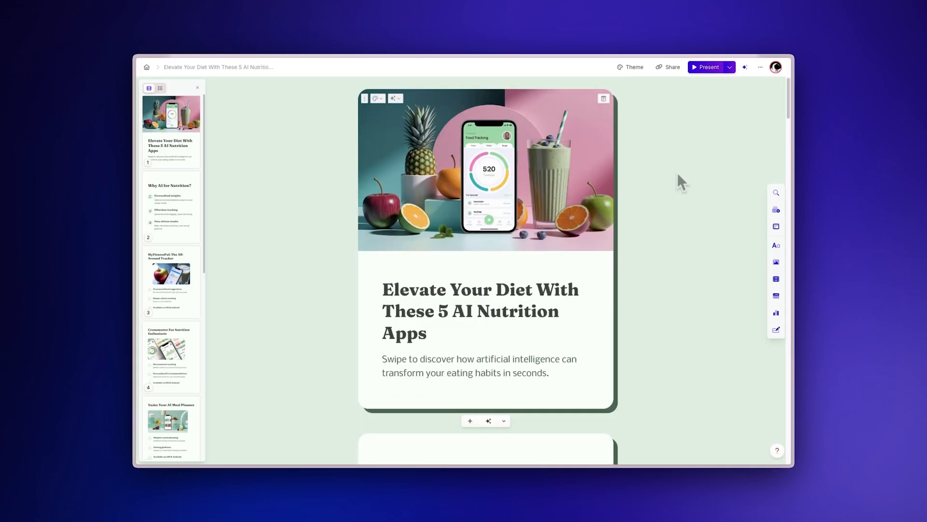
# - Export every nutrition carousel card as PNG images from the Share dialog
pyautogui.click(672, 66)
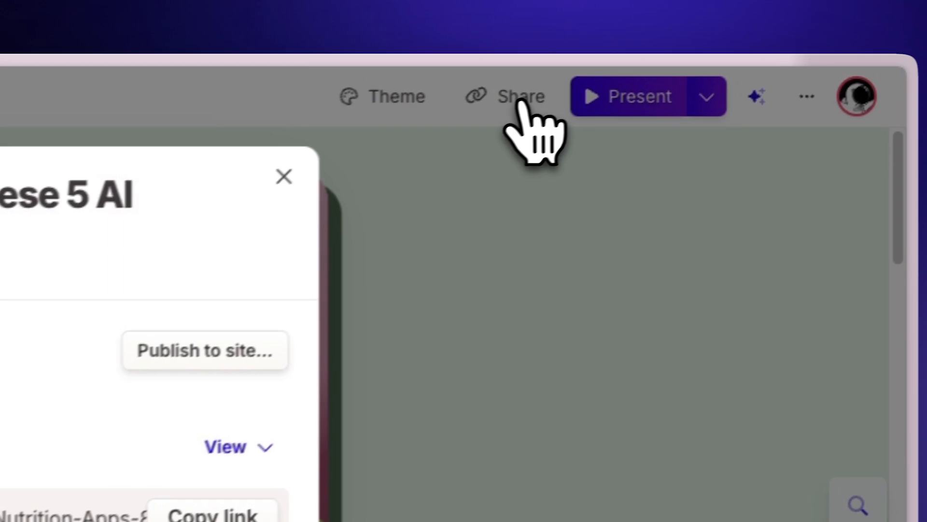
pyautogui.click(520, 96)
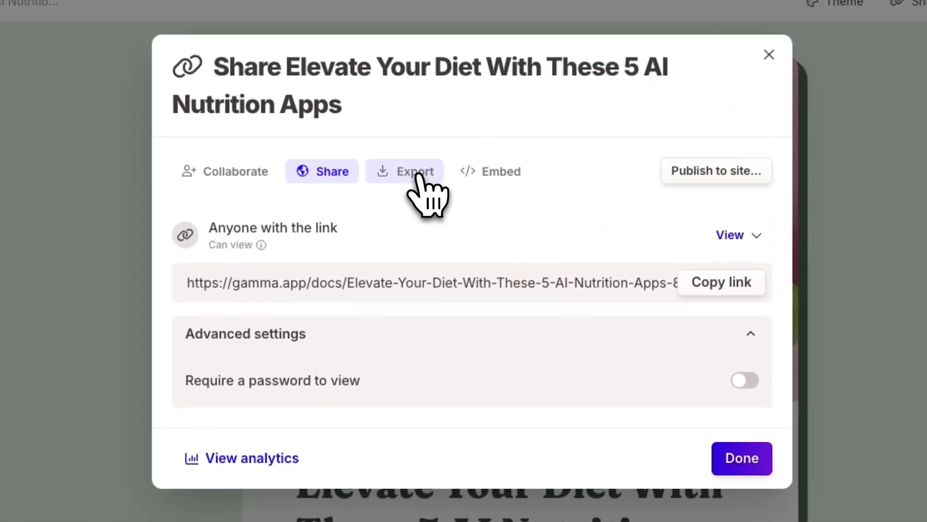
pyautogui.click(415, 171)
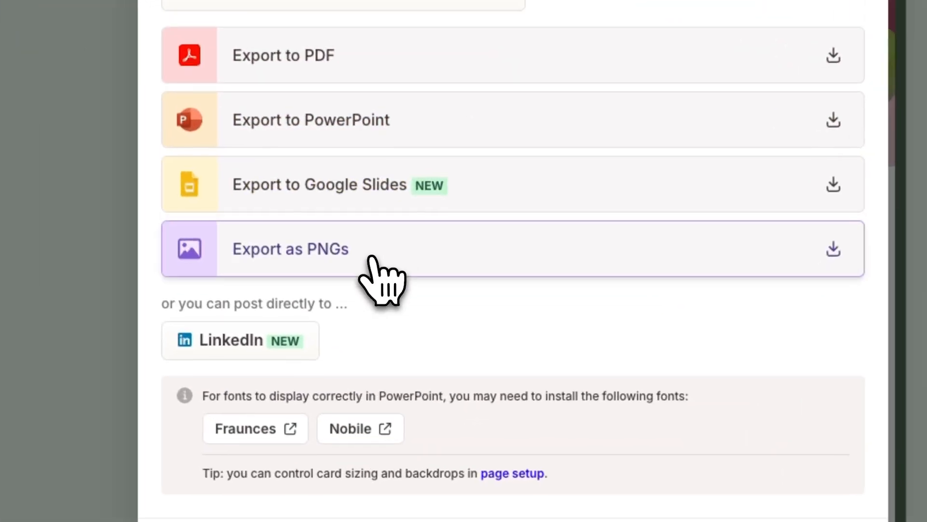
pyautogui.click(290, 248)
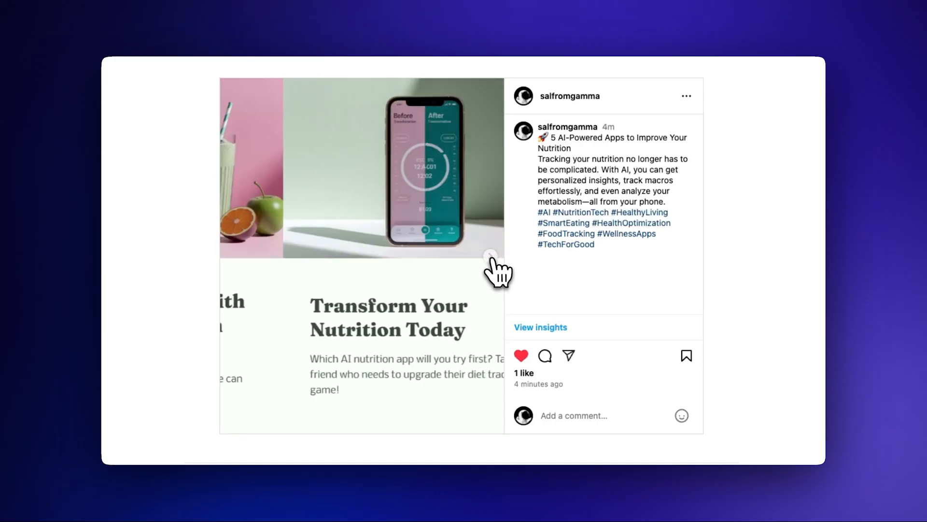
# - Move to the 'Success With AI Nutrition Apps' slide of the Instagram carousel
pyautogui.click(492, 256)
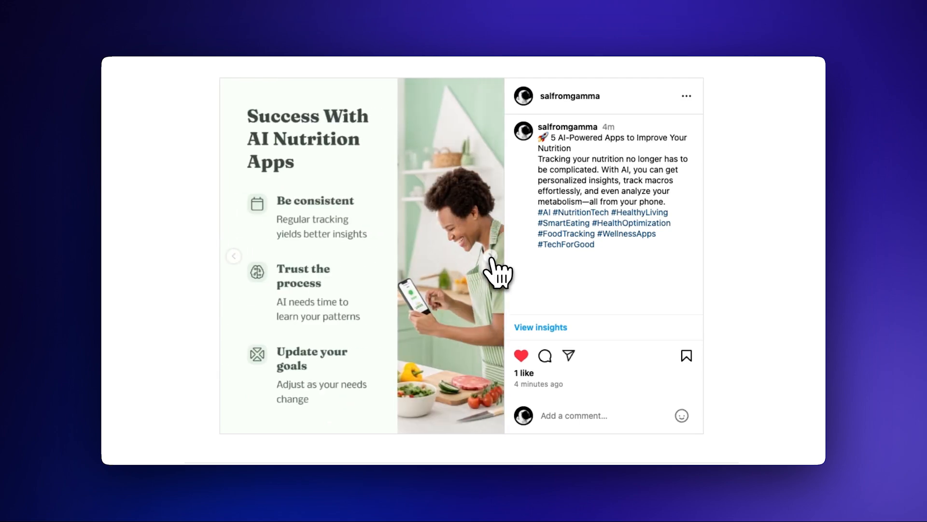